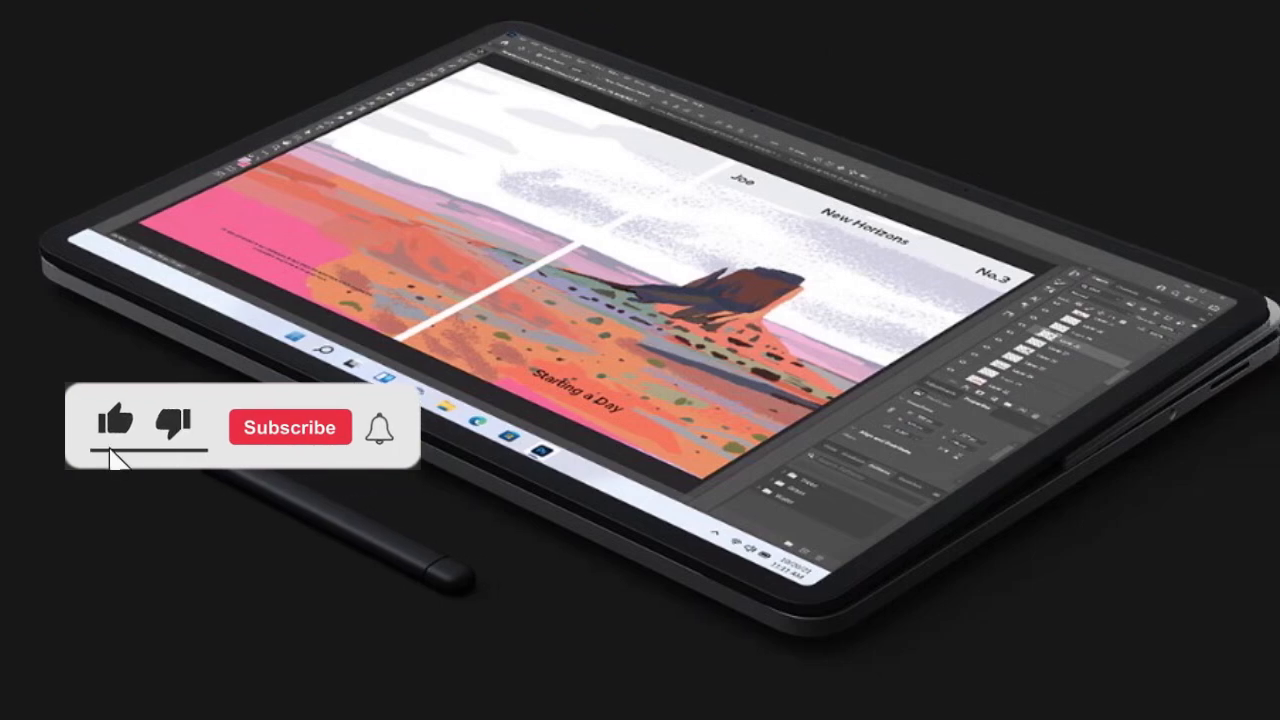
Like the product review video from the outro overlay.
{"action": "left_click", "coordinate": [290, 428]}
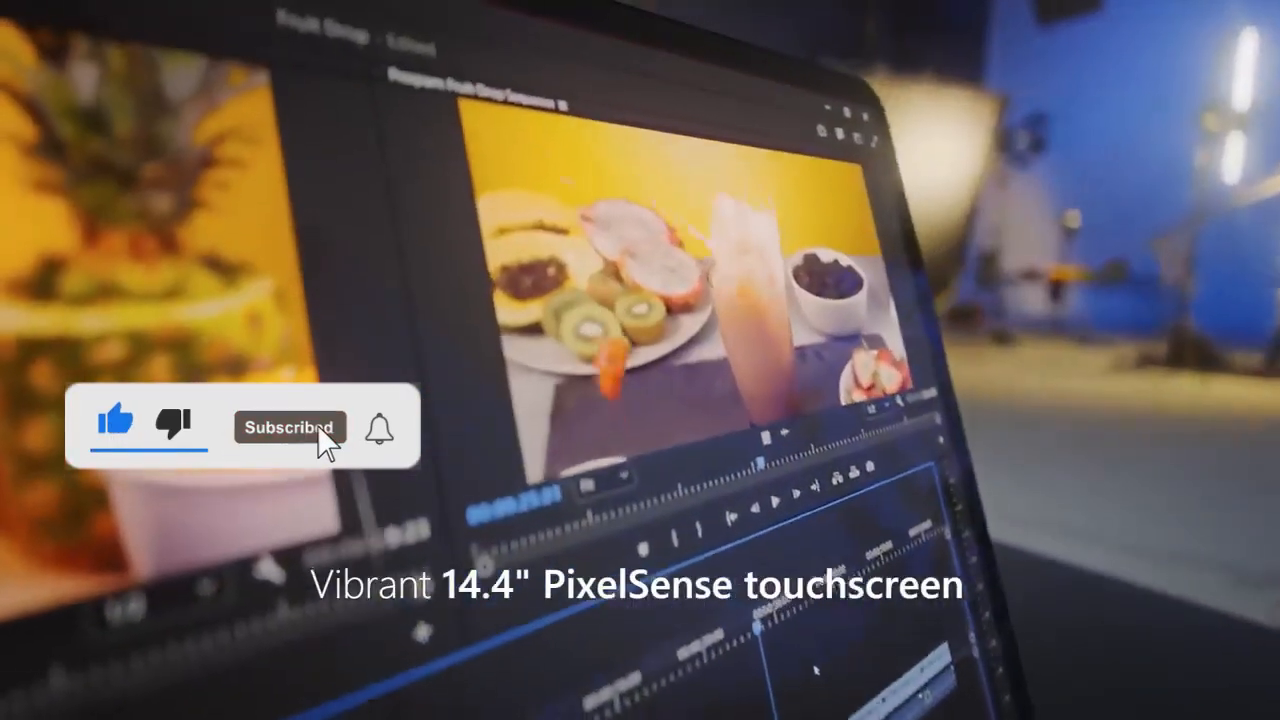